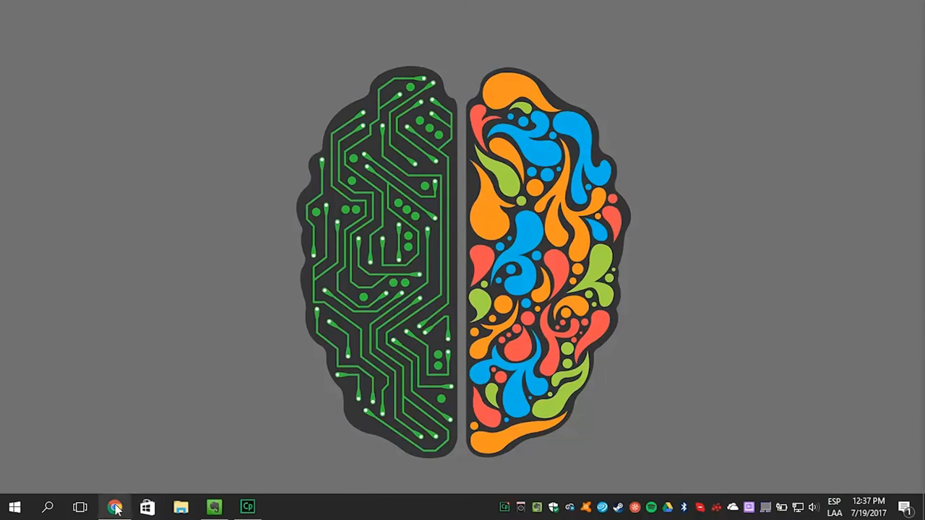
Load help.evernote.com in Chrome from the 'help' address-bar suggestion
click(113, 506)
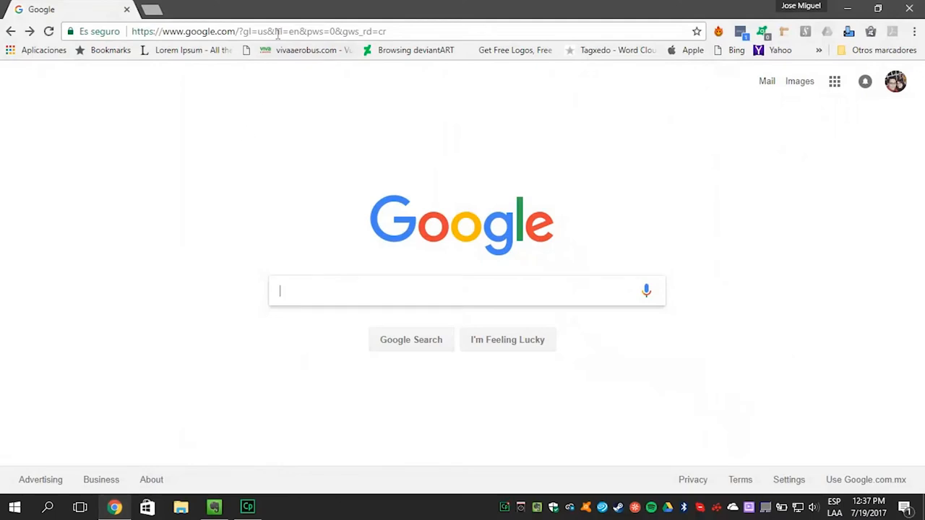
text(help)
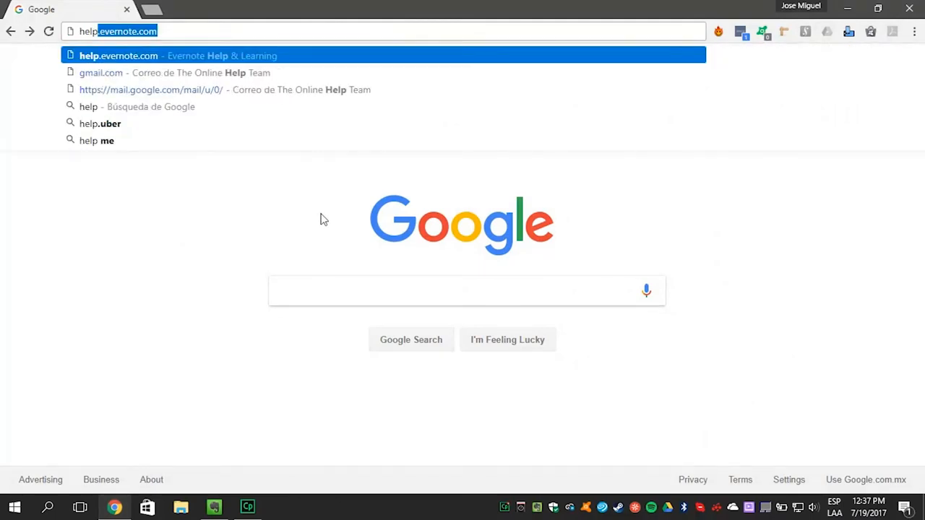
click(116, 56)
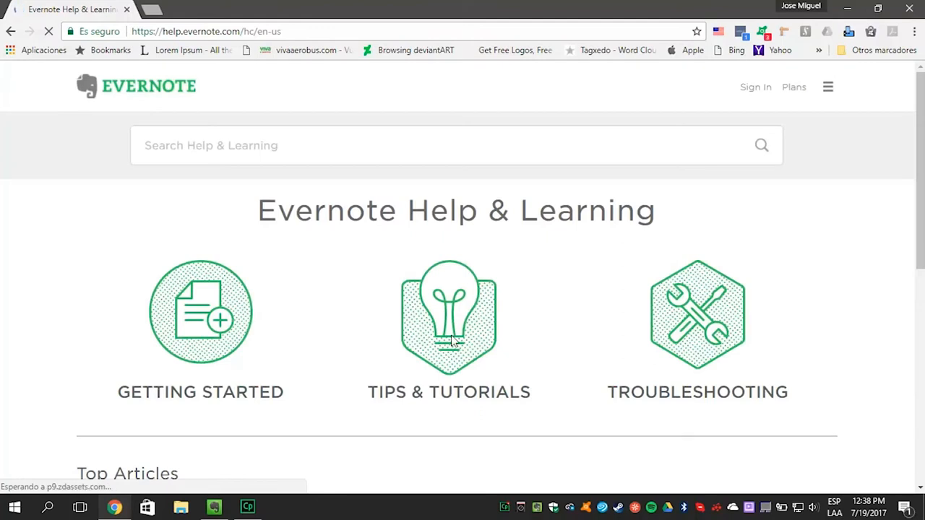
Browse Tips & Tutorials to the full list of Templates articles
click(449, 314)
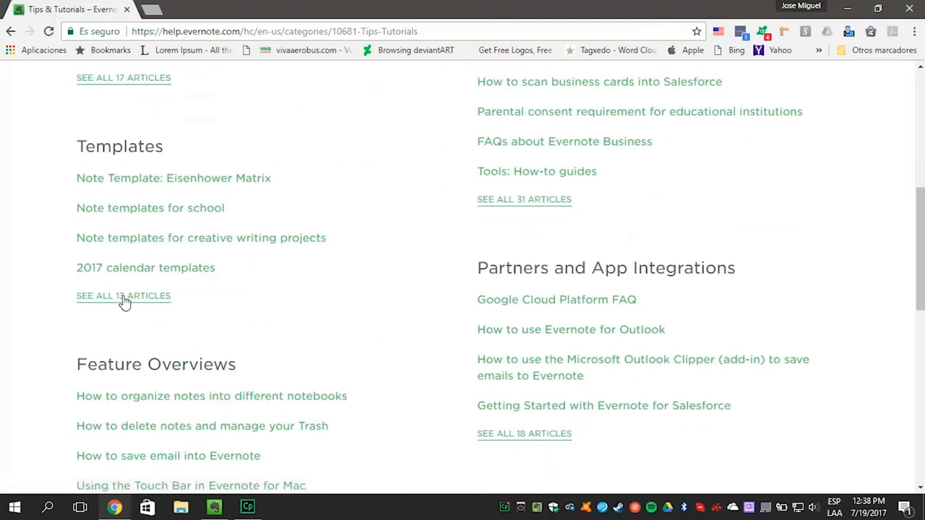
click(123, 297)
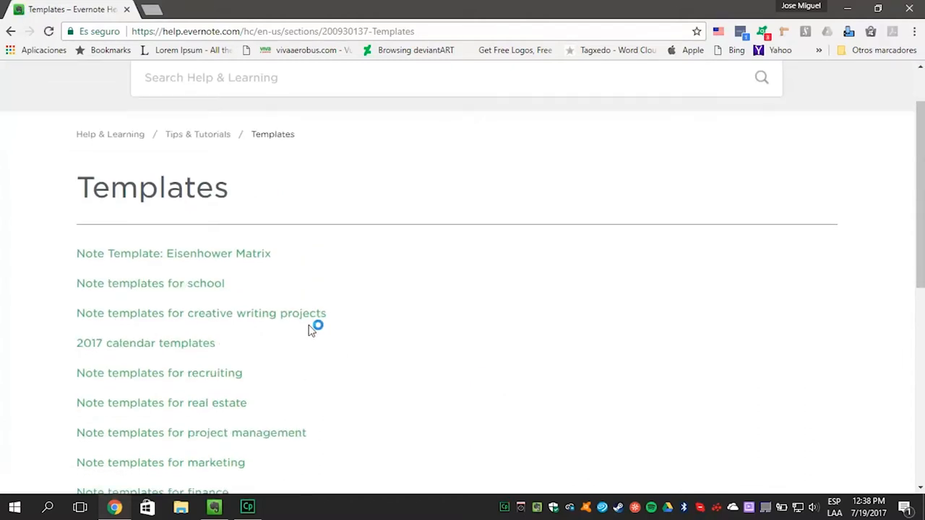
scroll(down, 3)
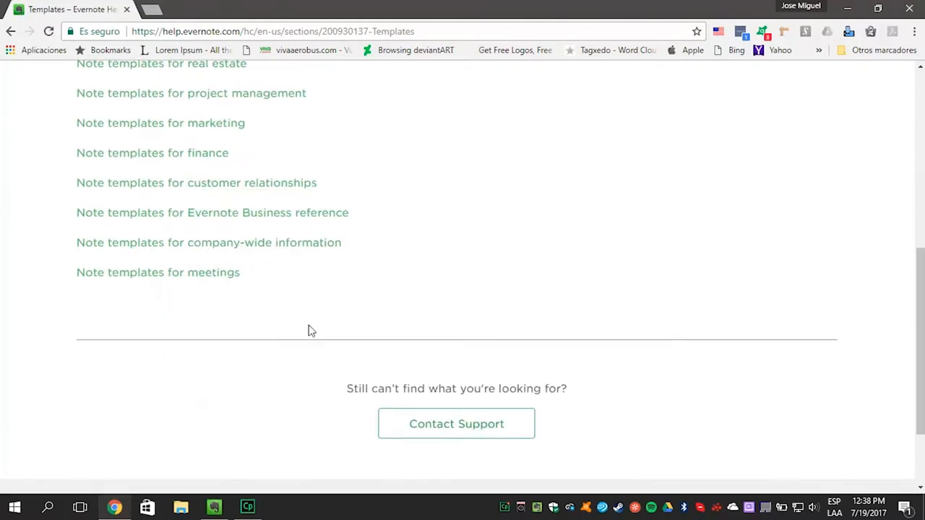
scroll(up, 3)
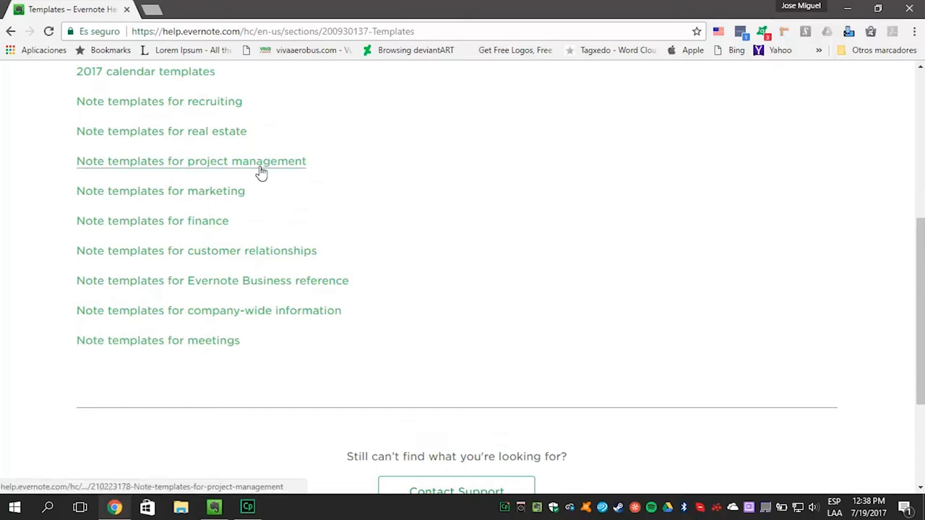
Open the project management templates article and preview the Project Plan template
click(191, 161)
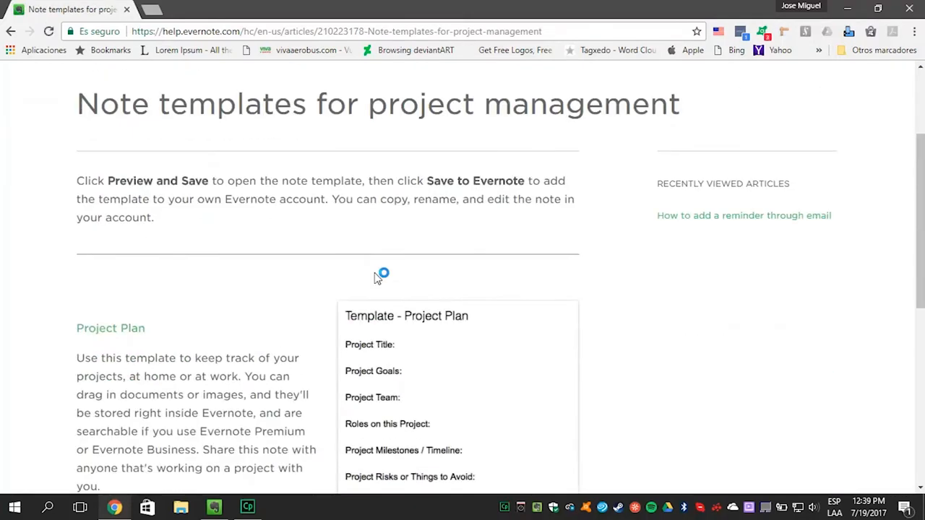
scroll(down, 3)
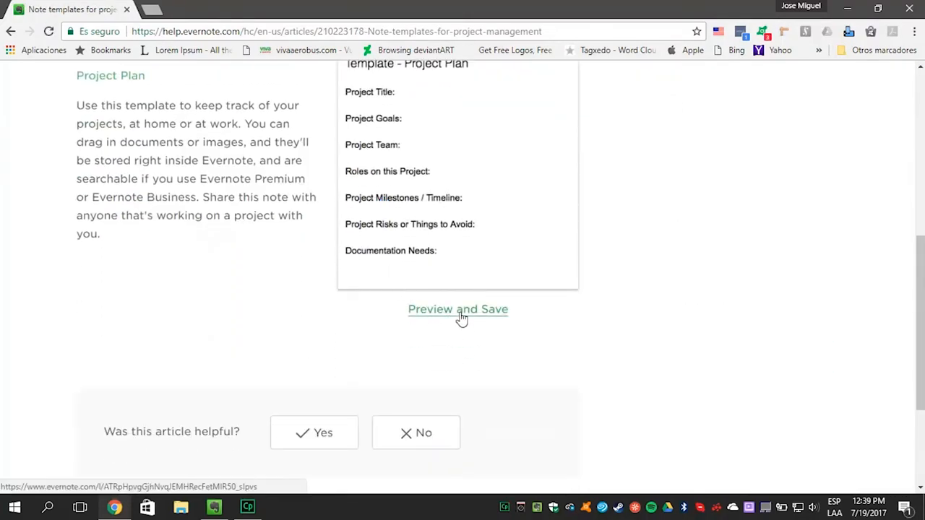
click(458, 310)
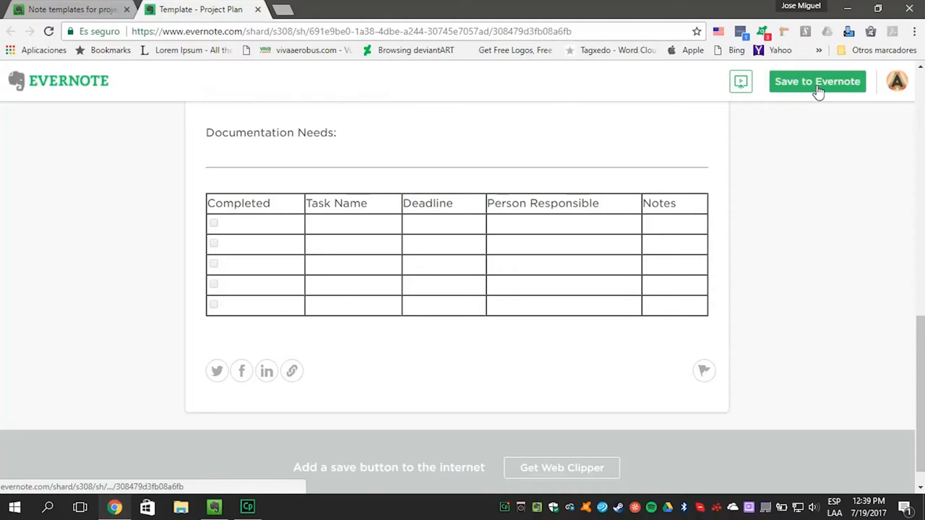
Save the Project Plan template to Team Project B, deleting its green instructions section
click(817, 80)
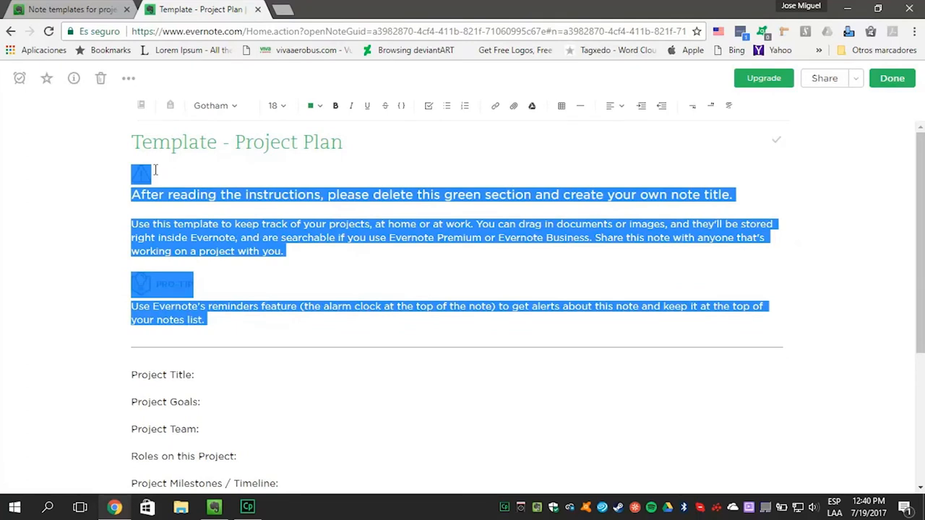
key(Delete)
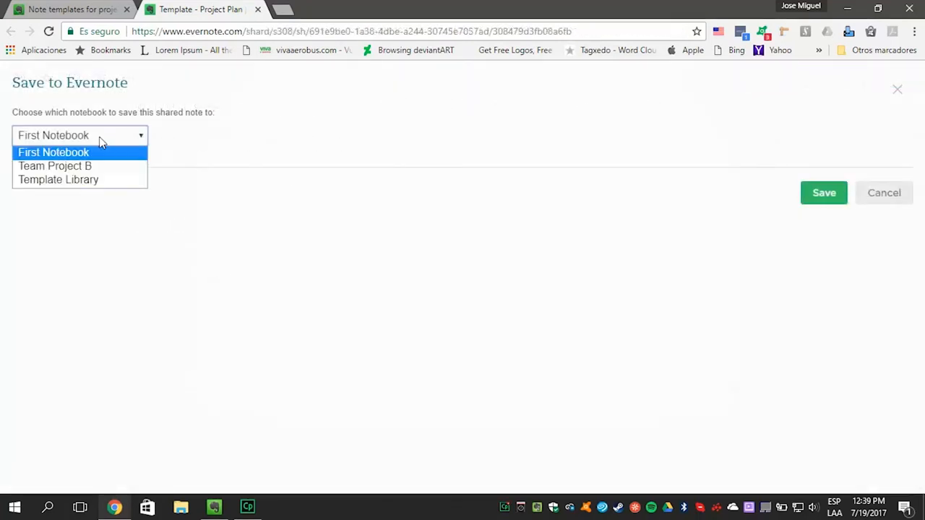
click(55, 165)
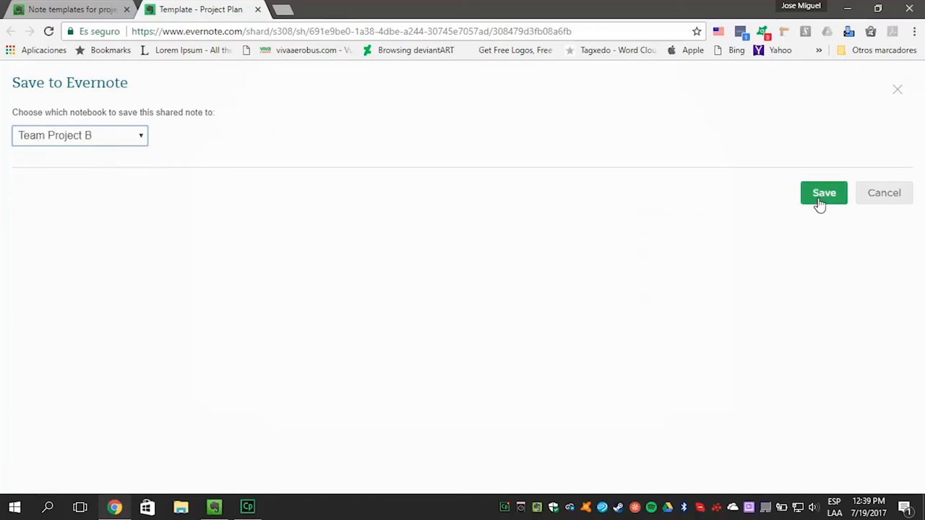
click(823, 193)
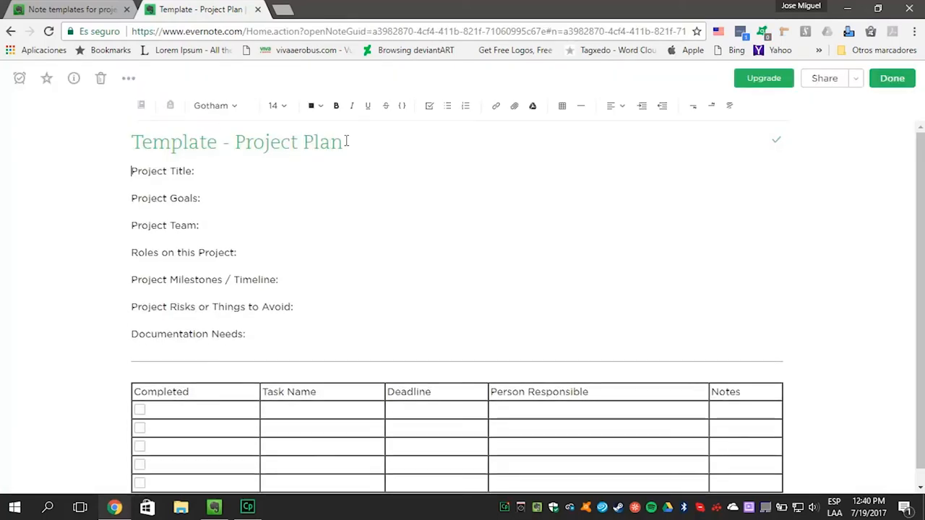
Retitle the template note 'Project B' and click into the note body
triple_click(236, 142)
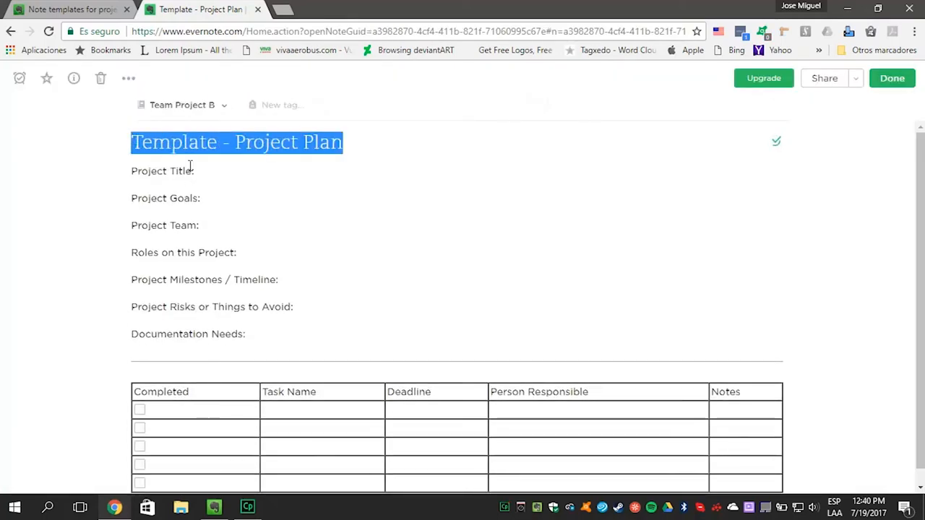
text(Project B)
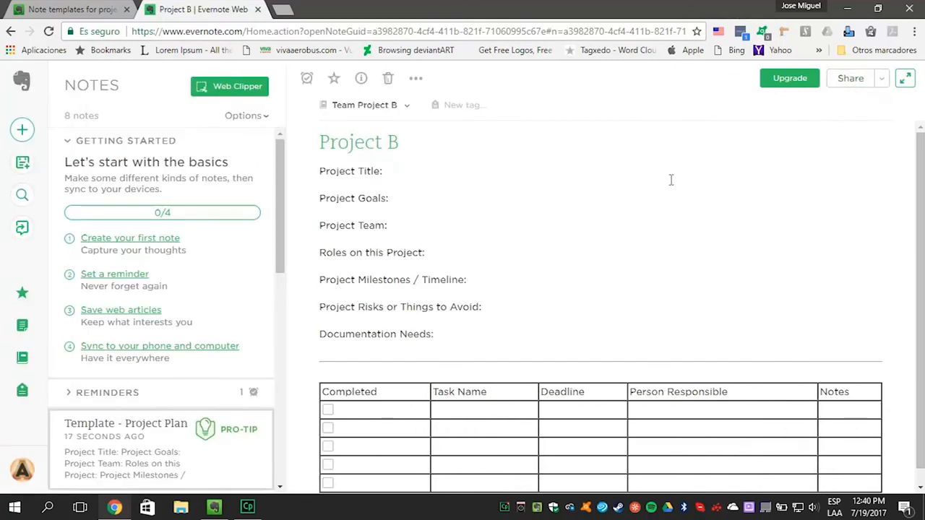
click(213, 507)
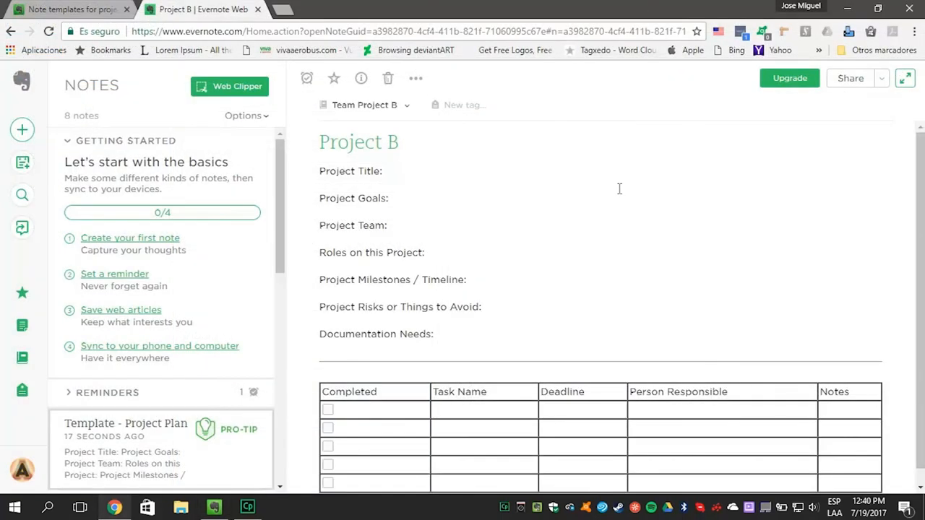
click(213, 508)
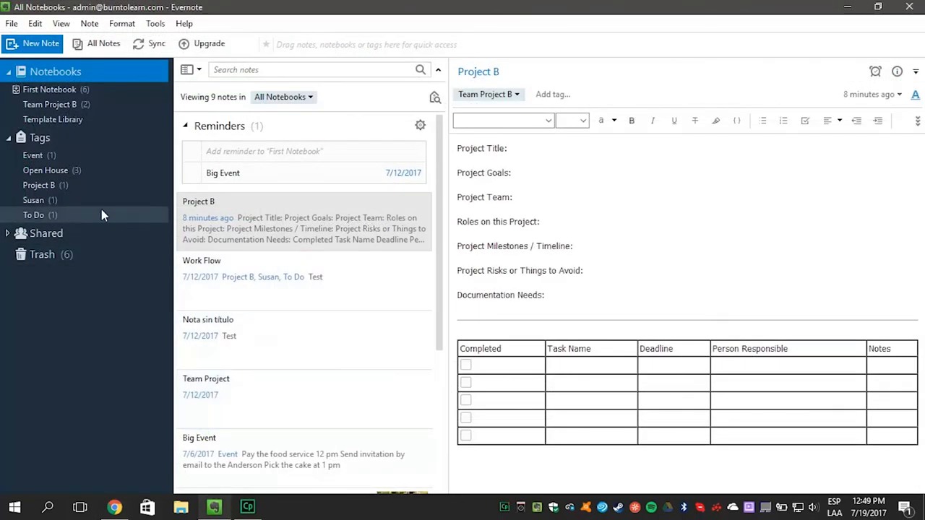
mouse_move(53, 119)
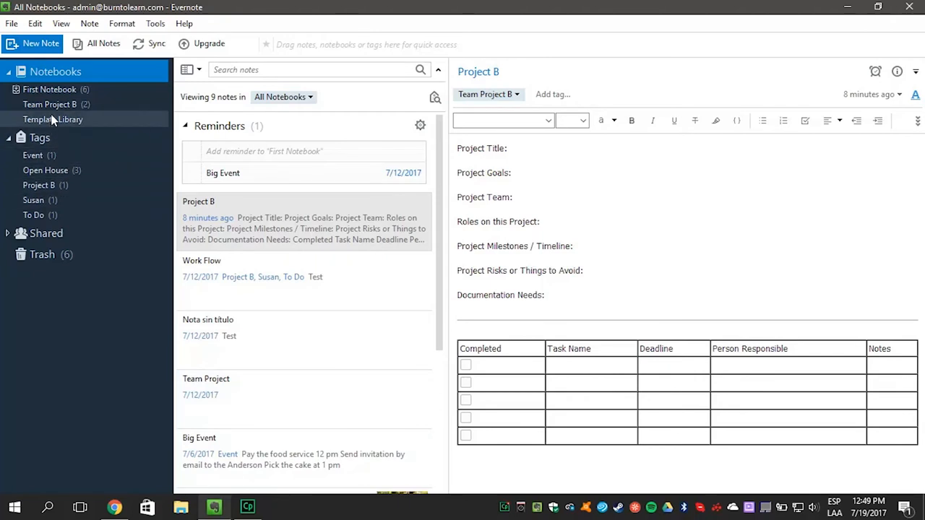
Open Copy to Notebook for the Project B note in Team Project B
click(48, 104)
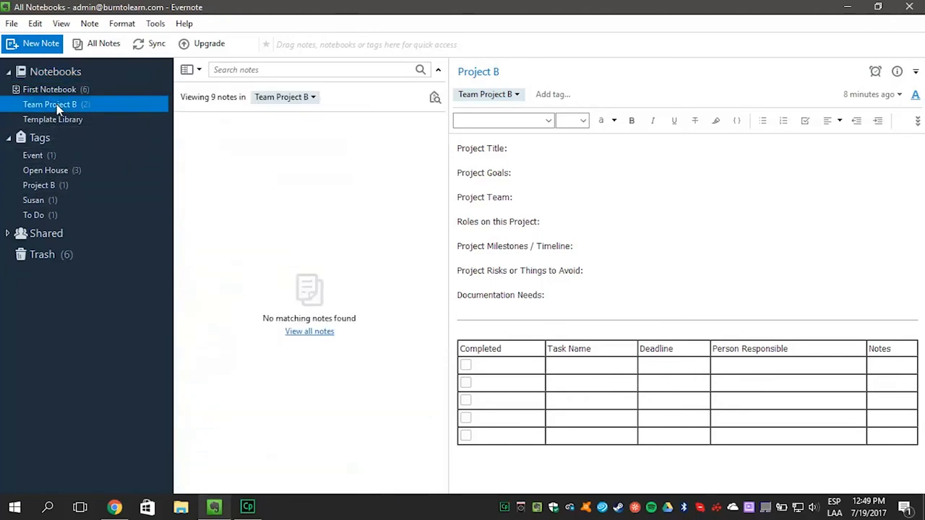
click(49, 104)
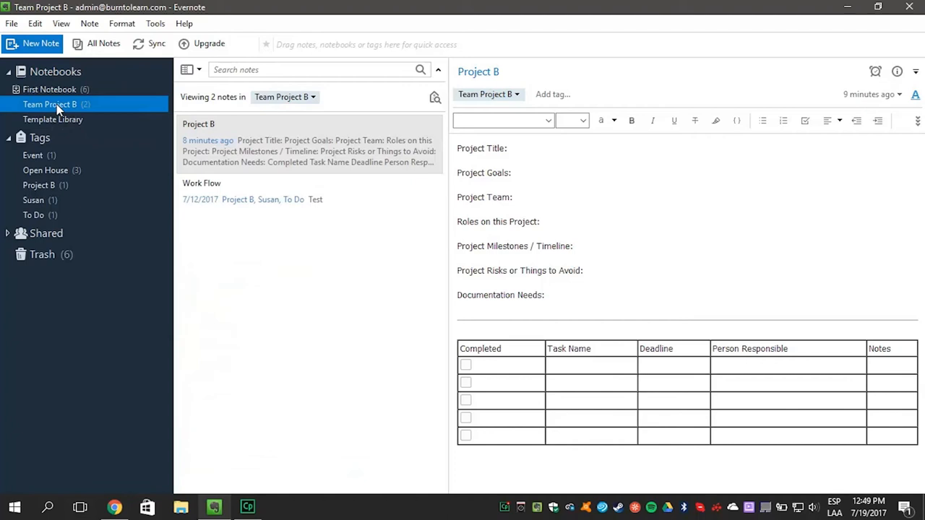
right_click(303, 145)
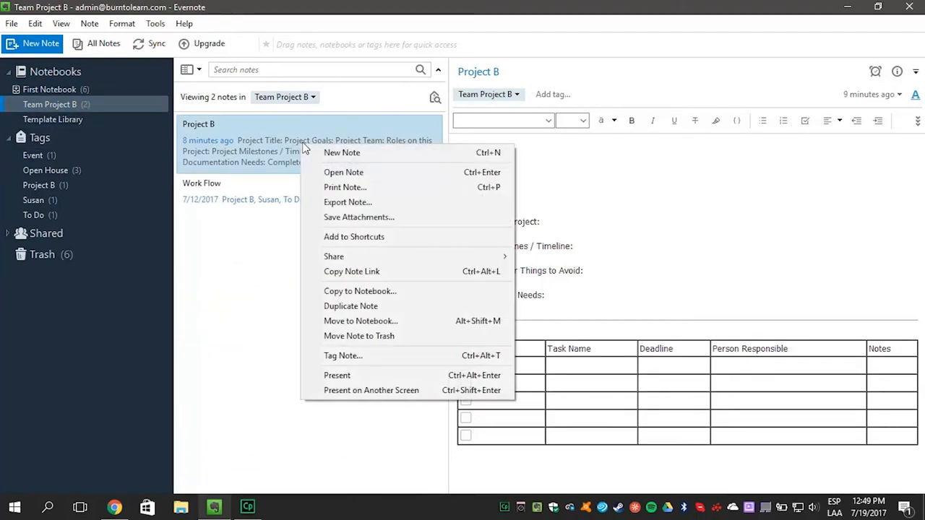
mouse_move(347, 202)
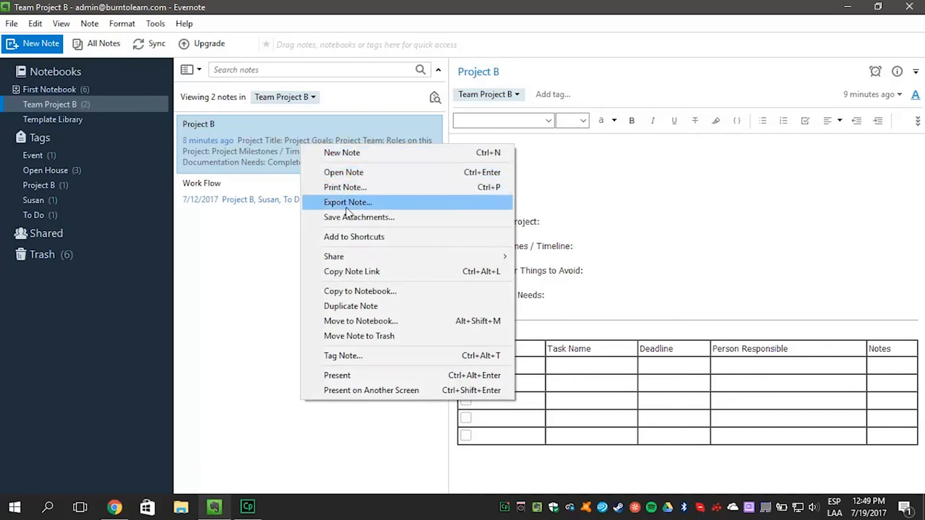
click(360, 291)
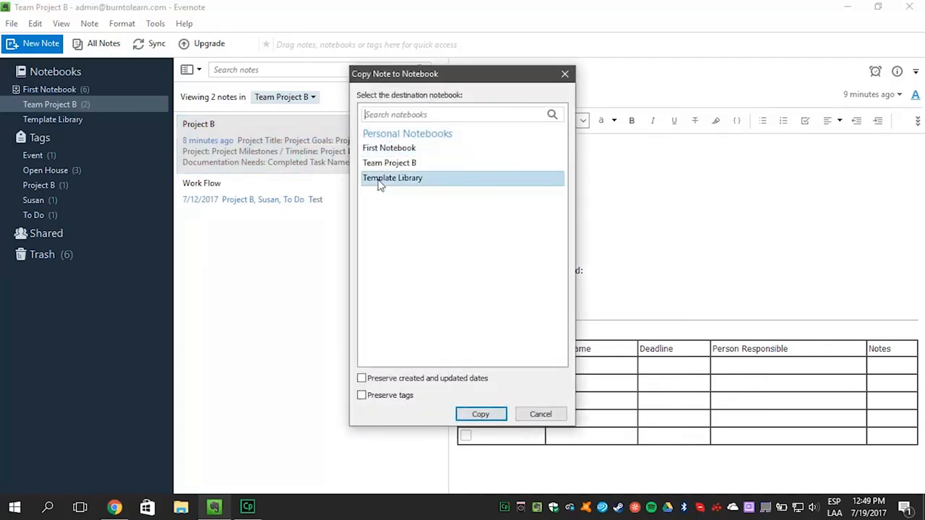